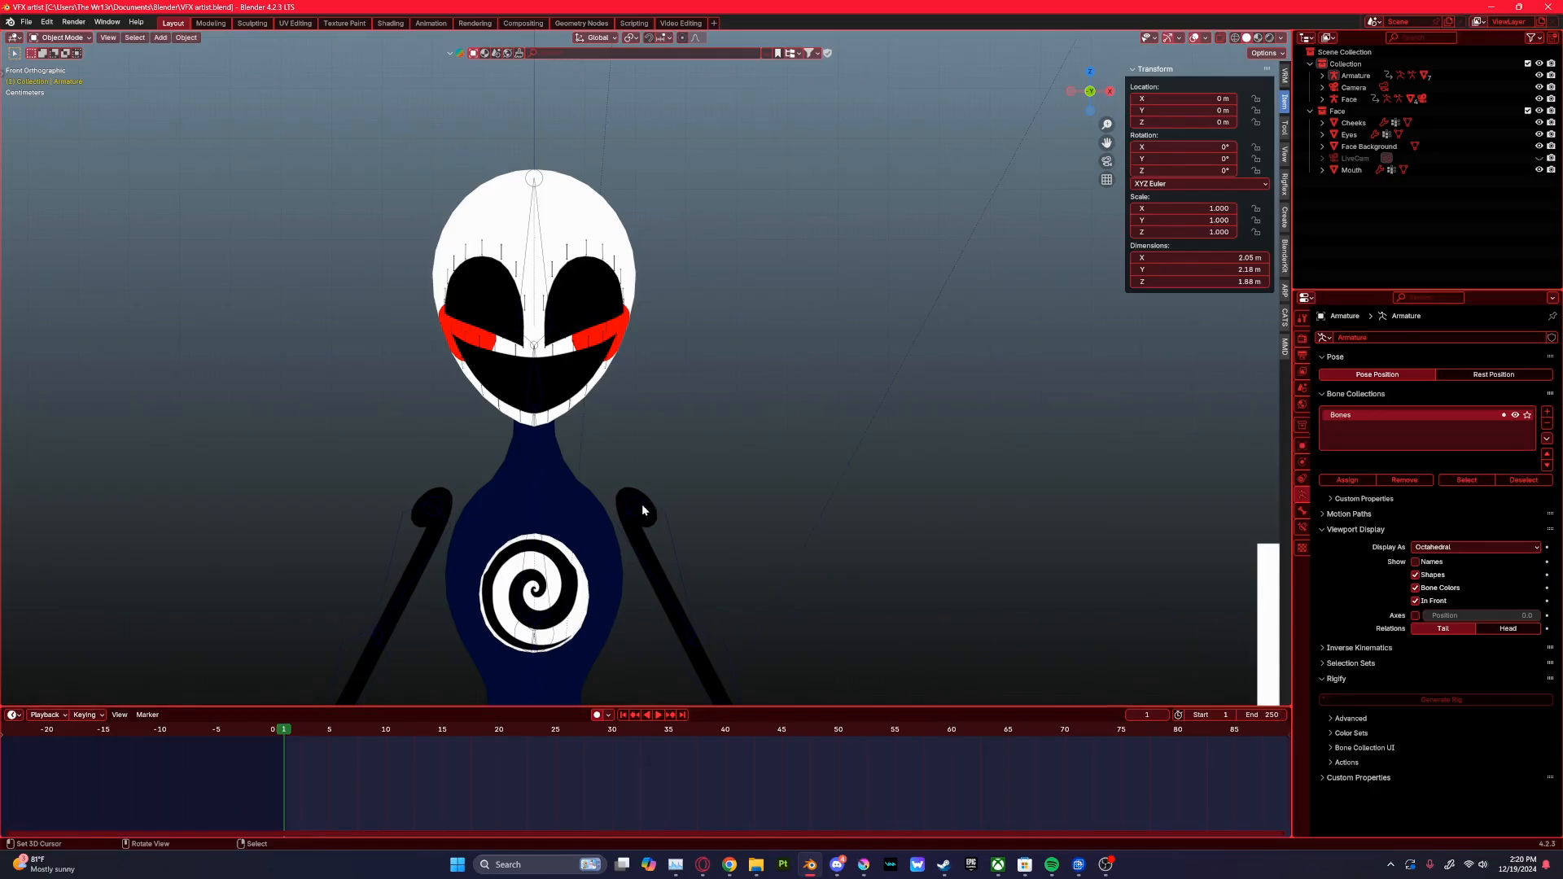
mouse_move(594, 488)
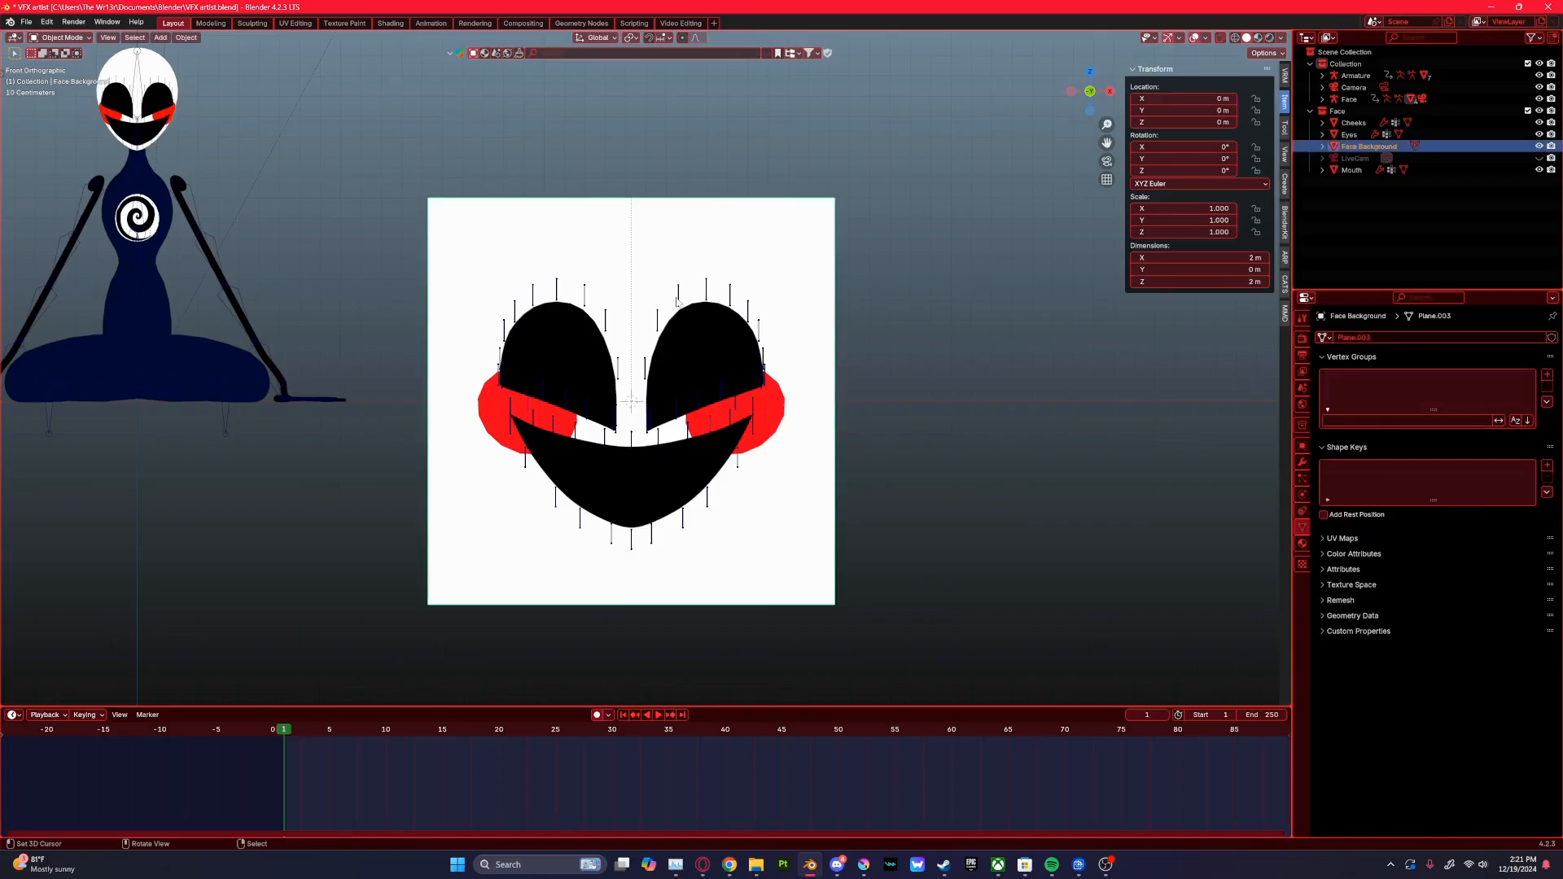
Step: Inspect the Face armature's bones in Pose Mode, then return to Object Mode
click(1348, 99)
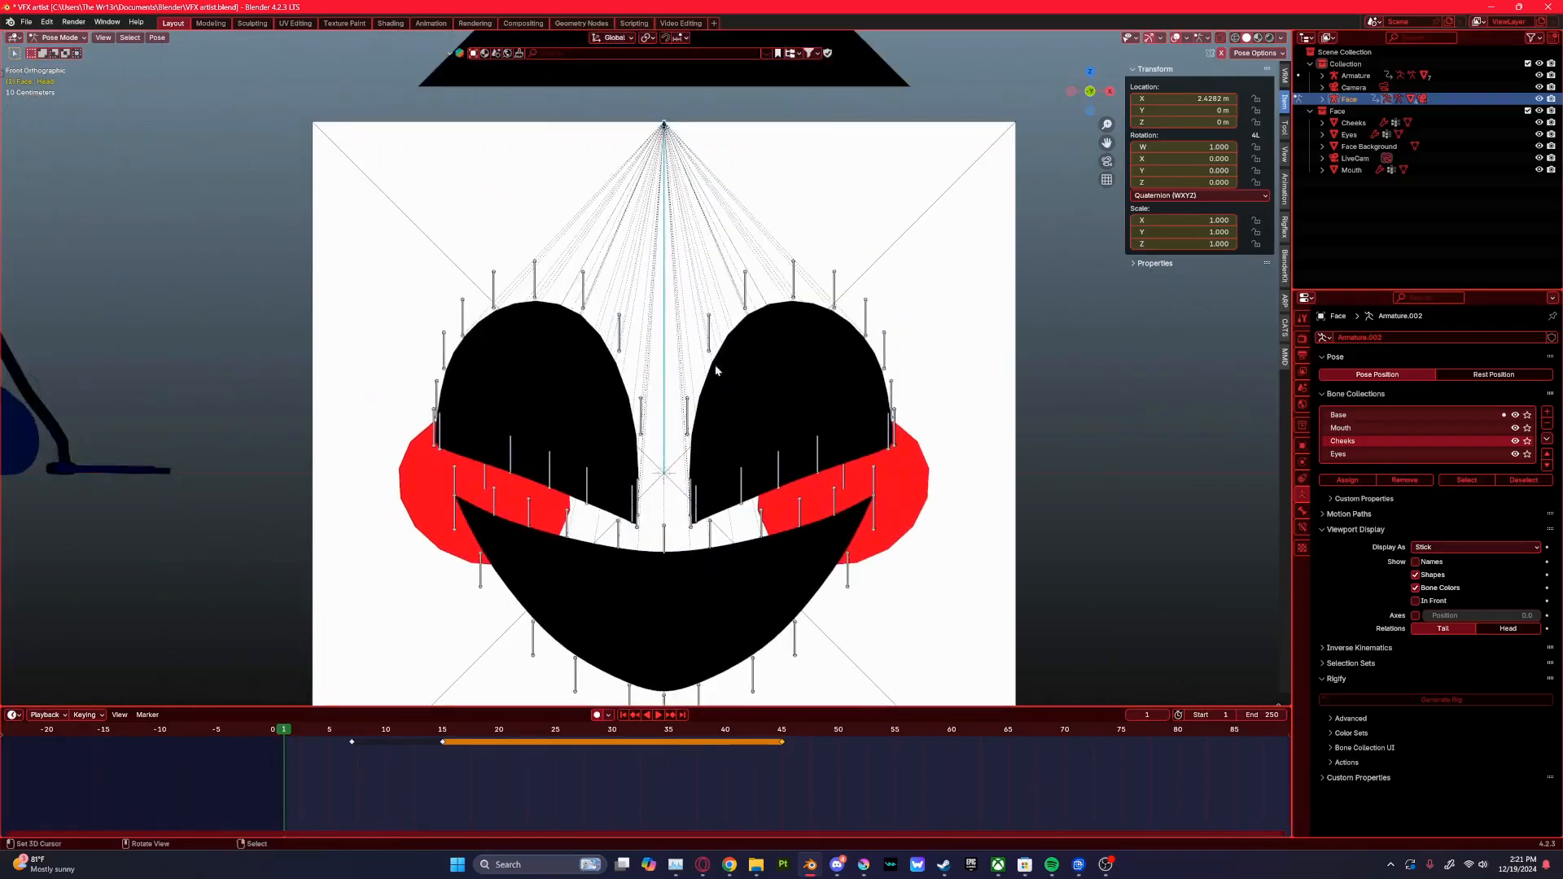
click(1348, 135)
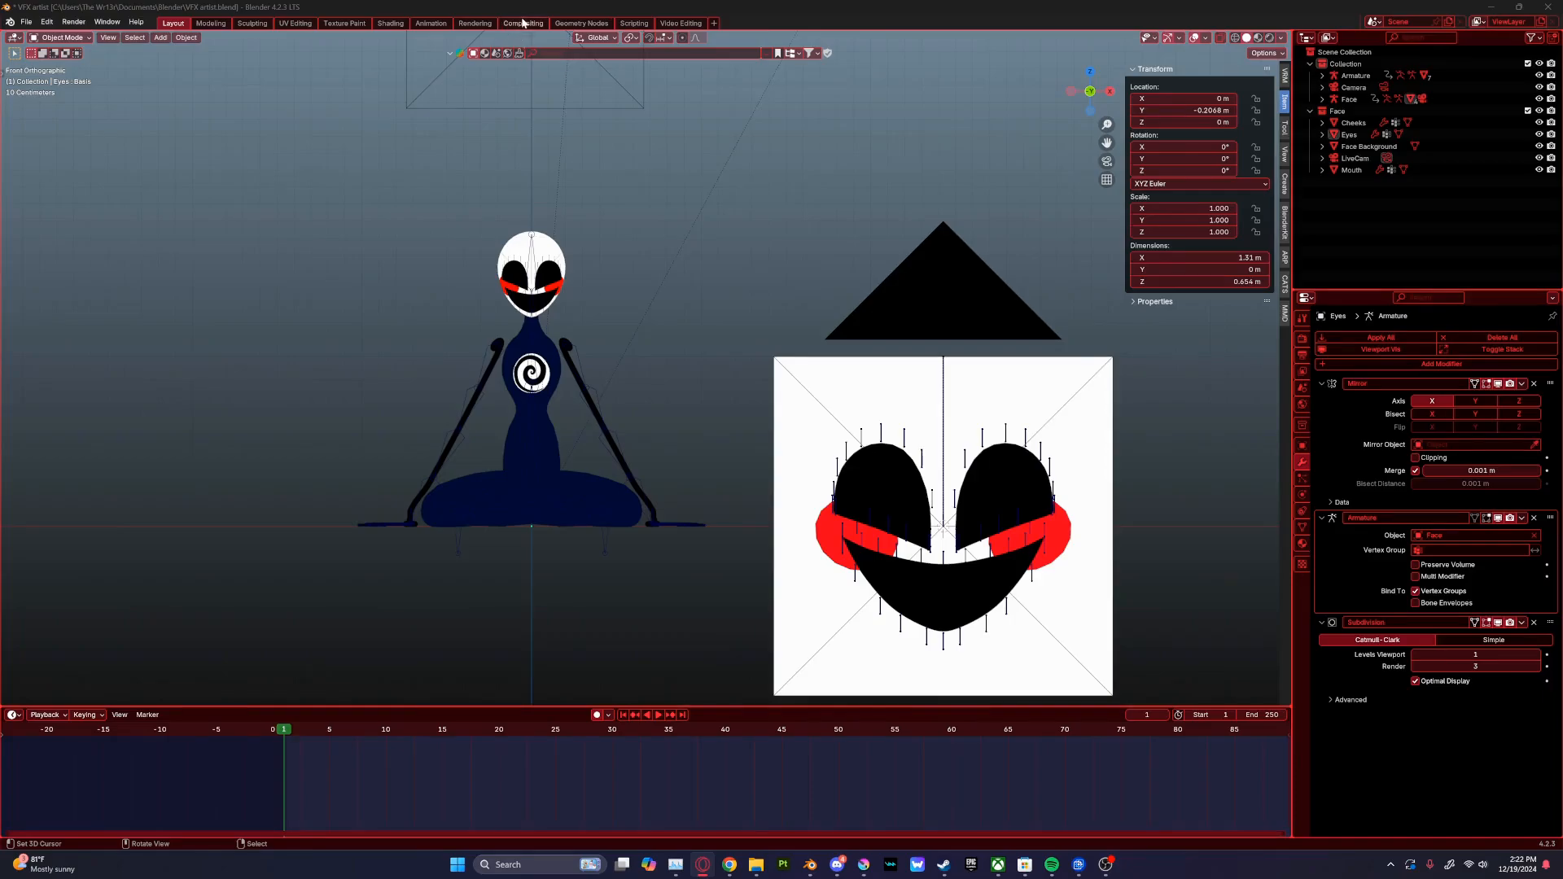
Step: Review the LiveCam script in Scripting, then view the head's LiveTexture node in Shading
click(634, 23)
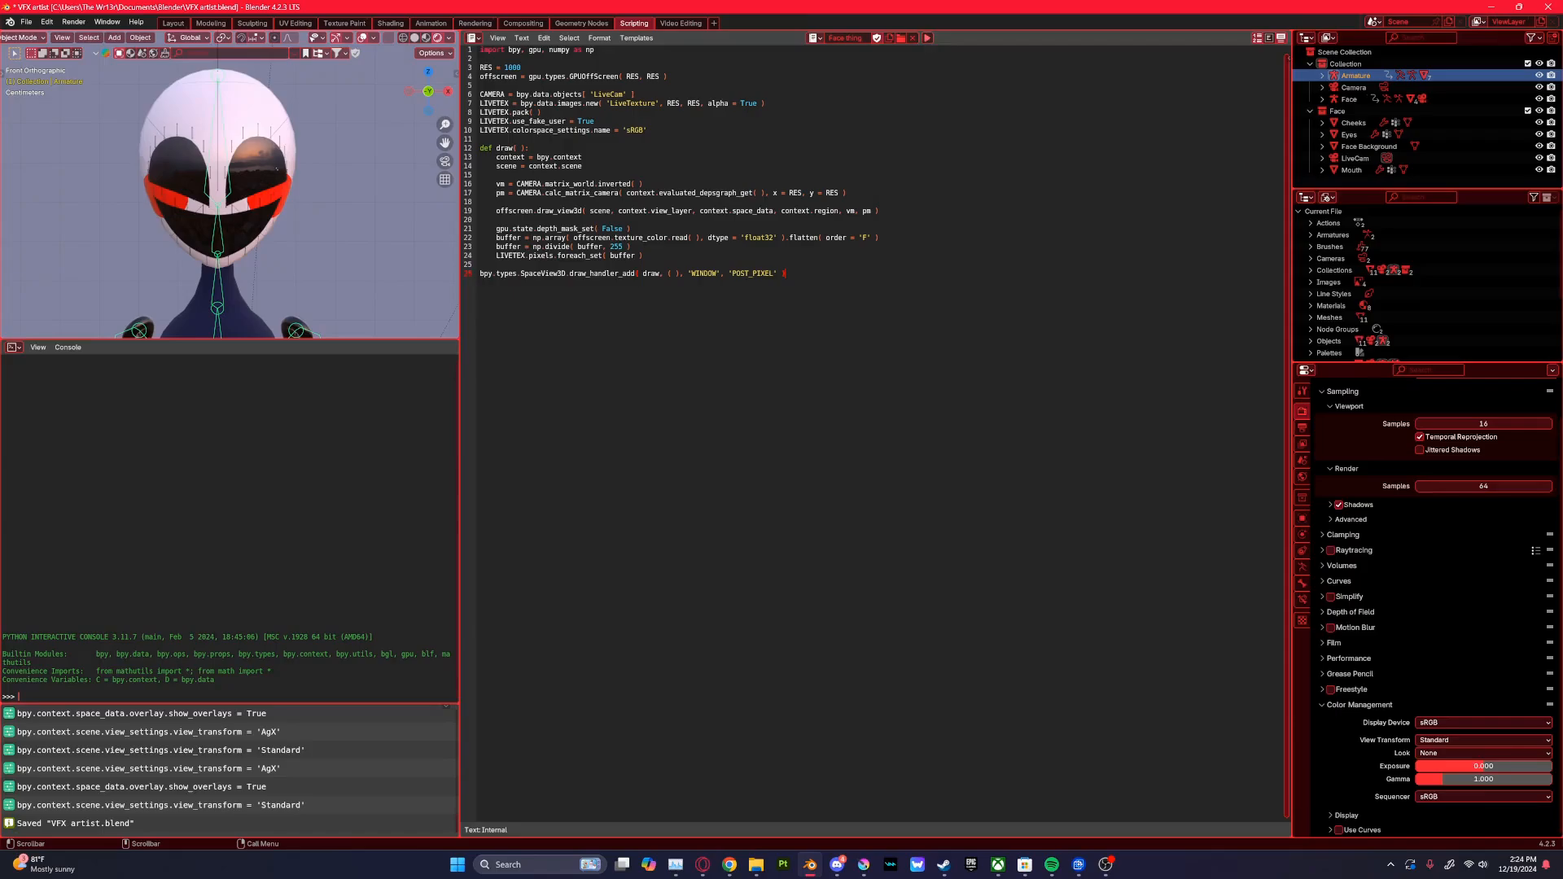
click(390, 23)
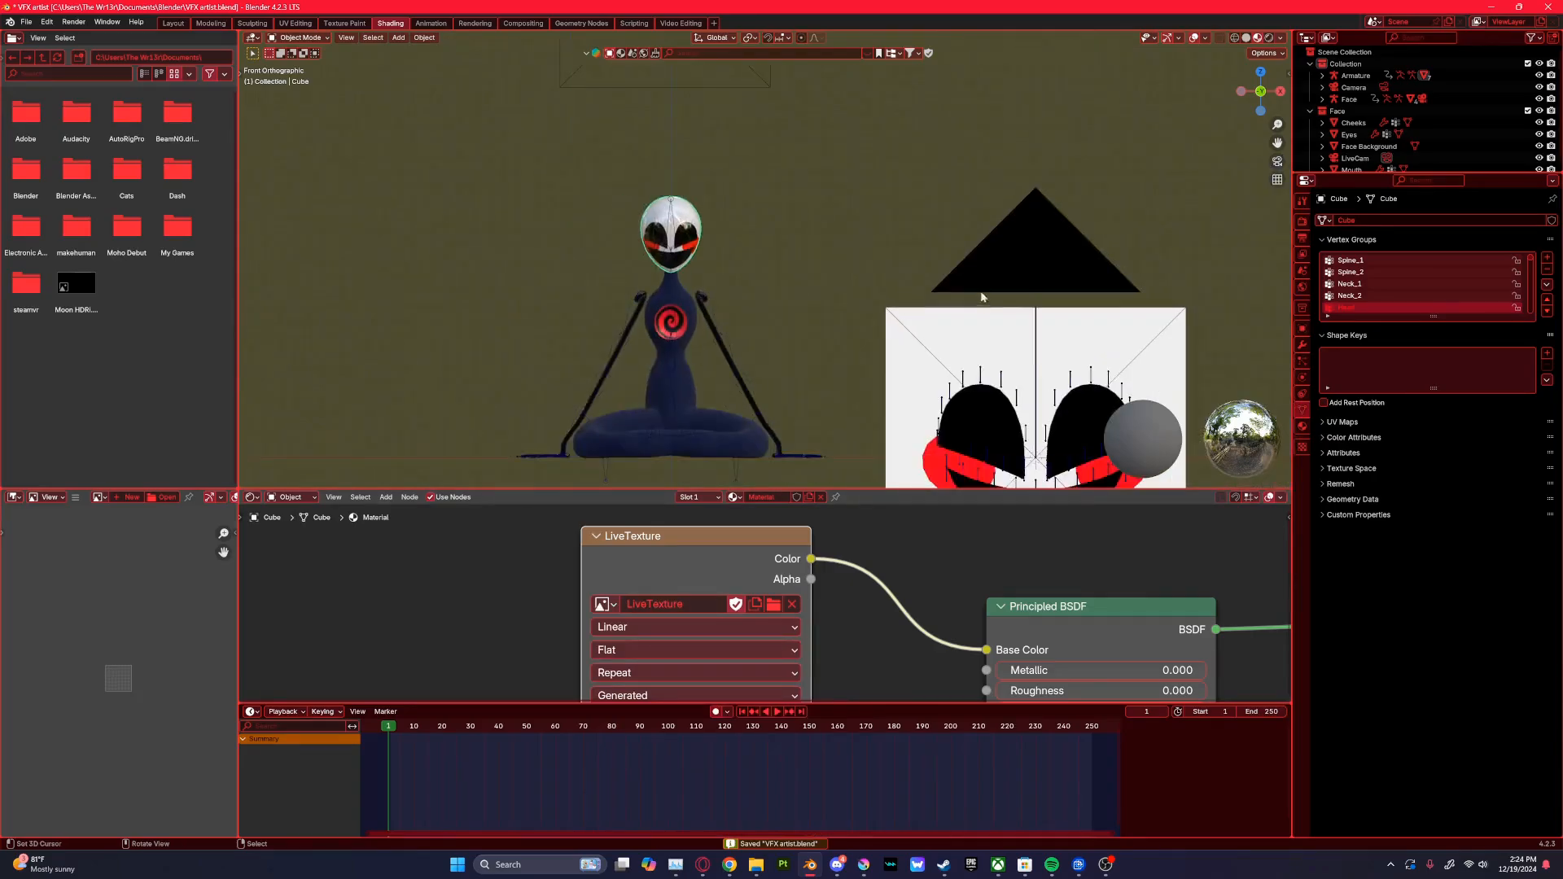
Step: Pose the eye bones, check the Face Background RGB material, and return to the Scripting workspace
click(1353, 148)
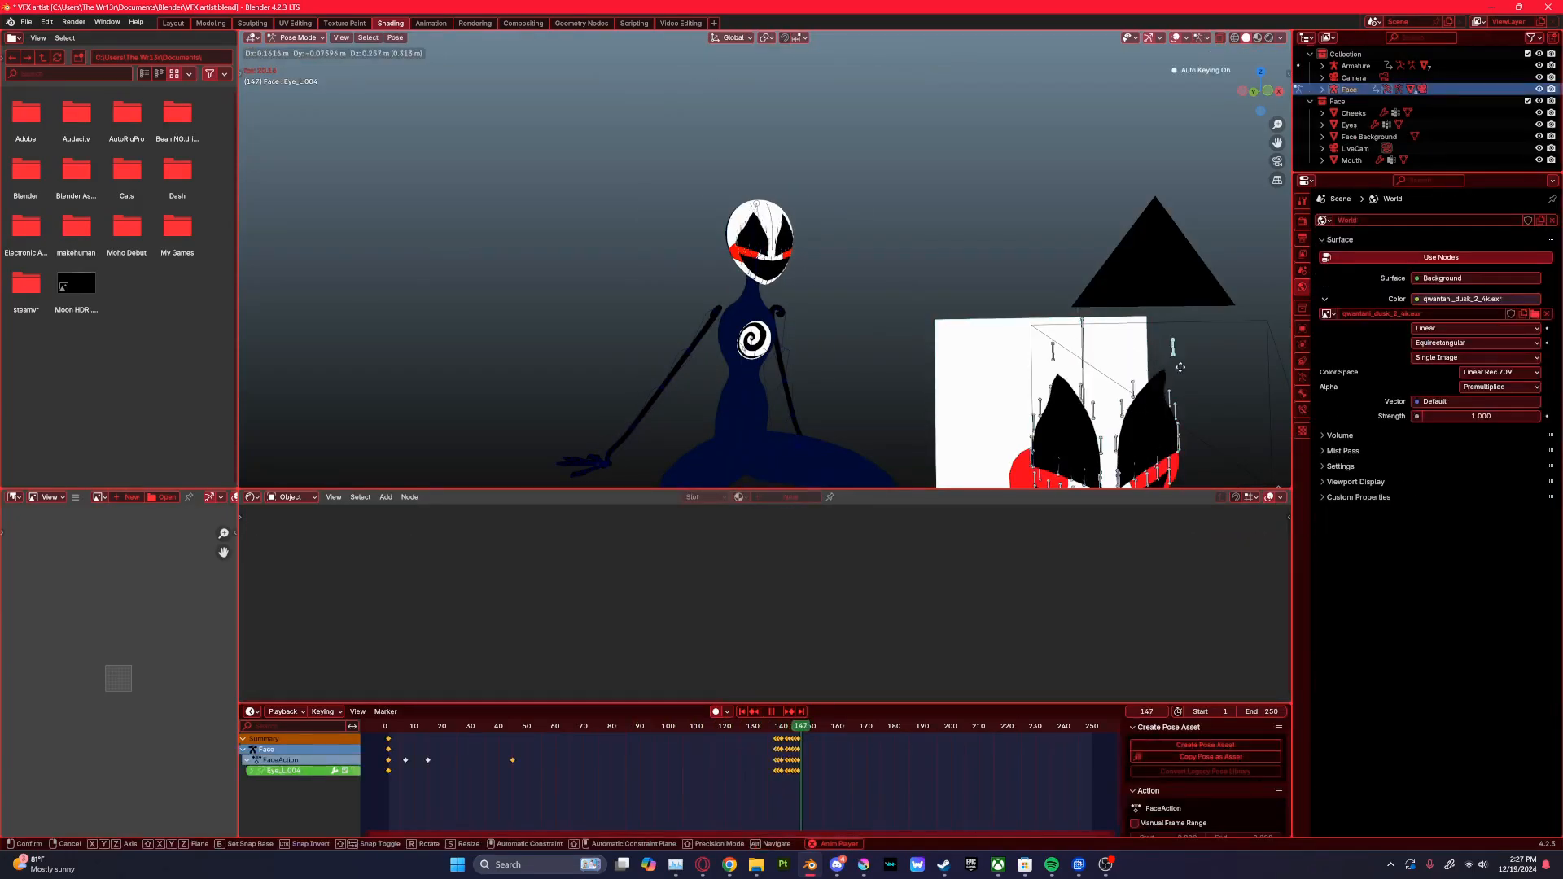
click(934, 726)
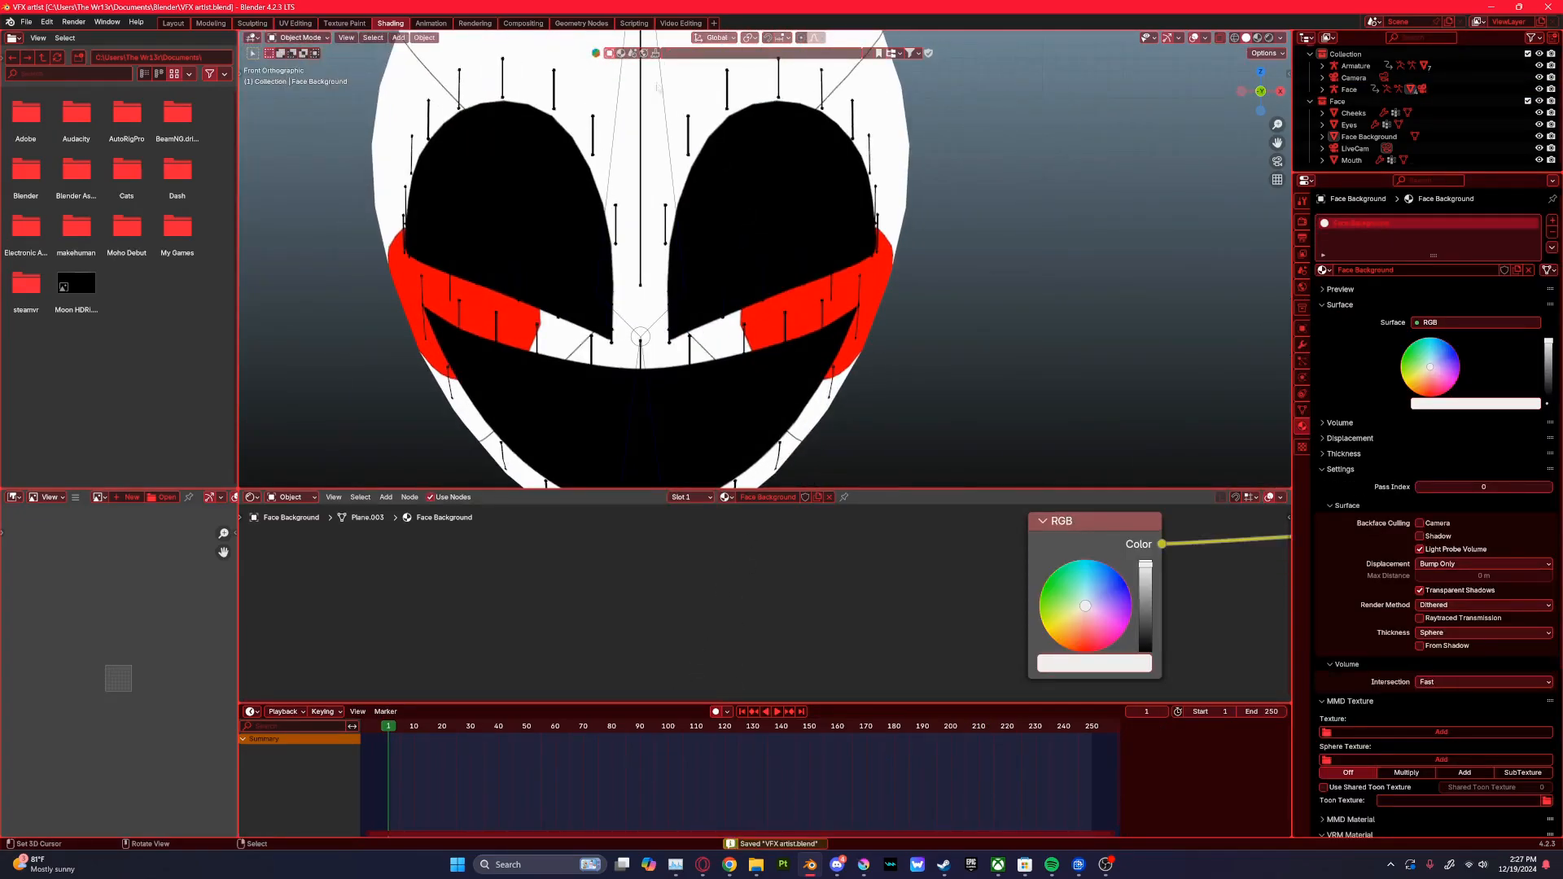
click(633, 23)
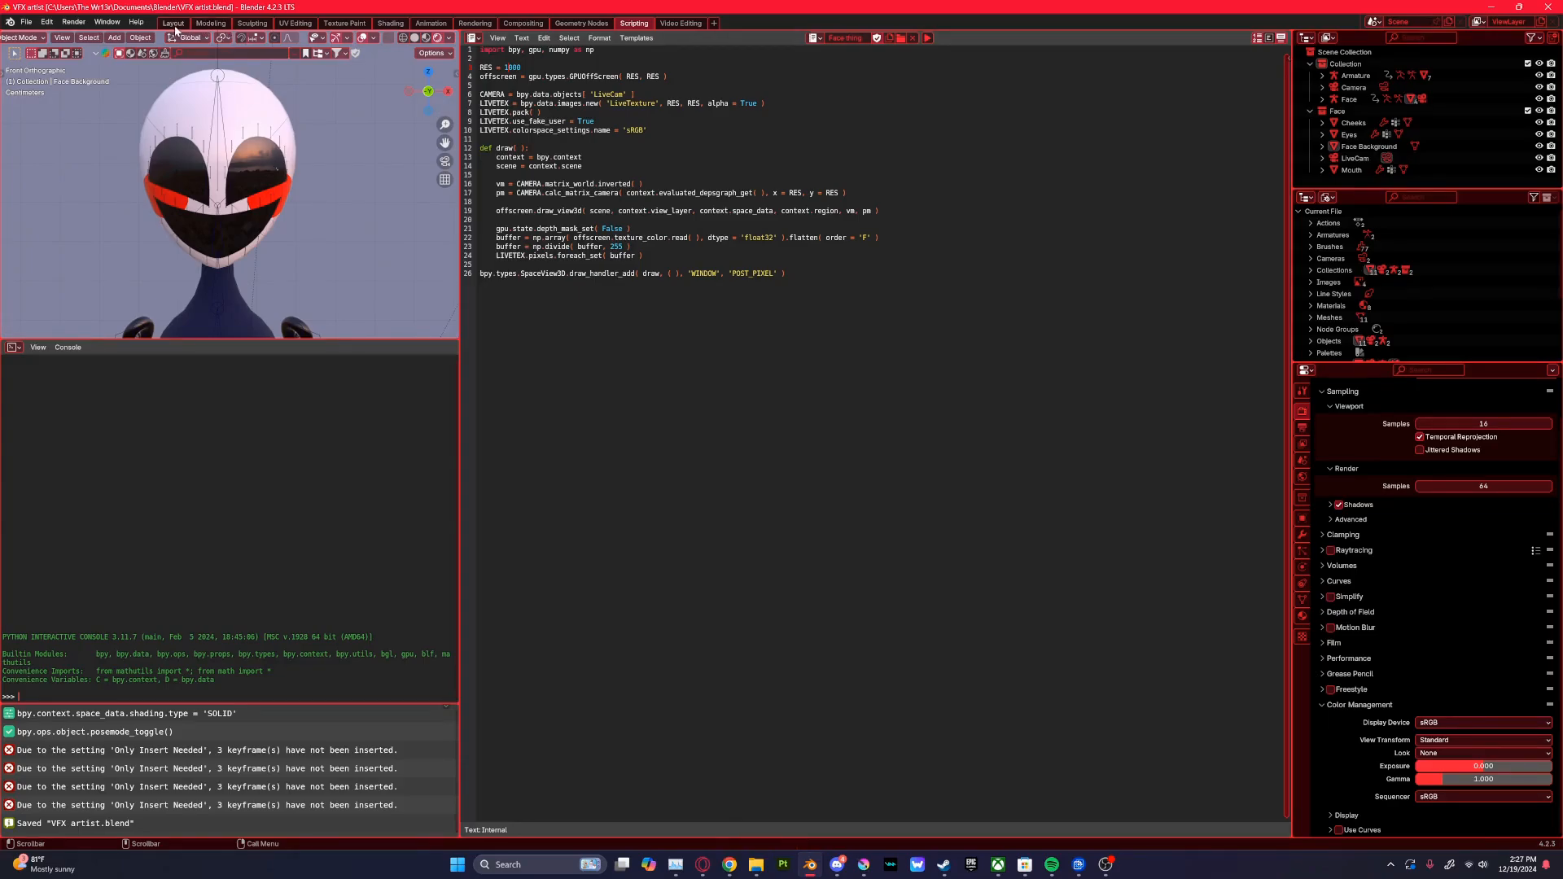
Step: Return to the Layout workspace to view the head with its live face texture
click(171, 23)
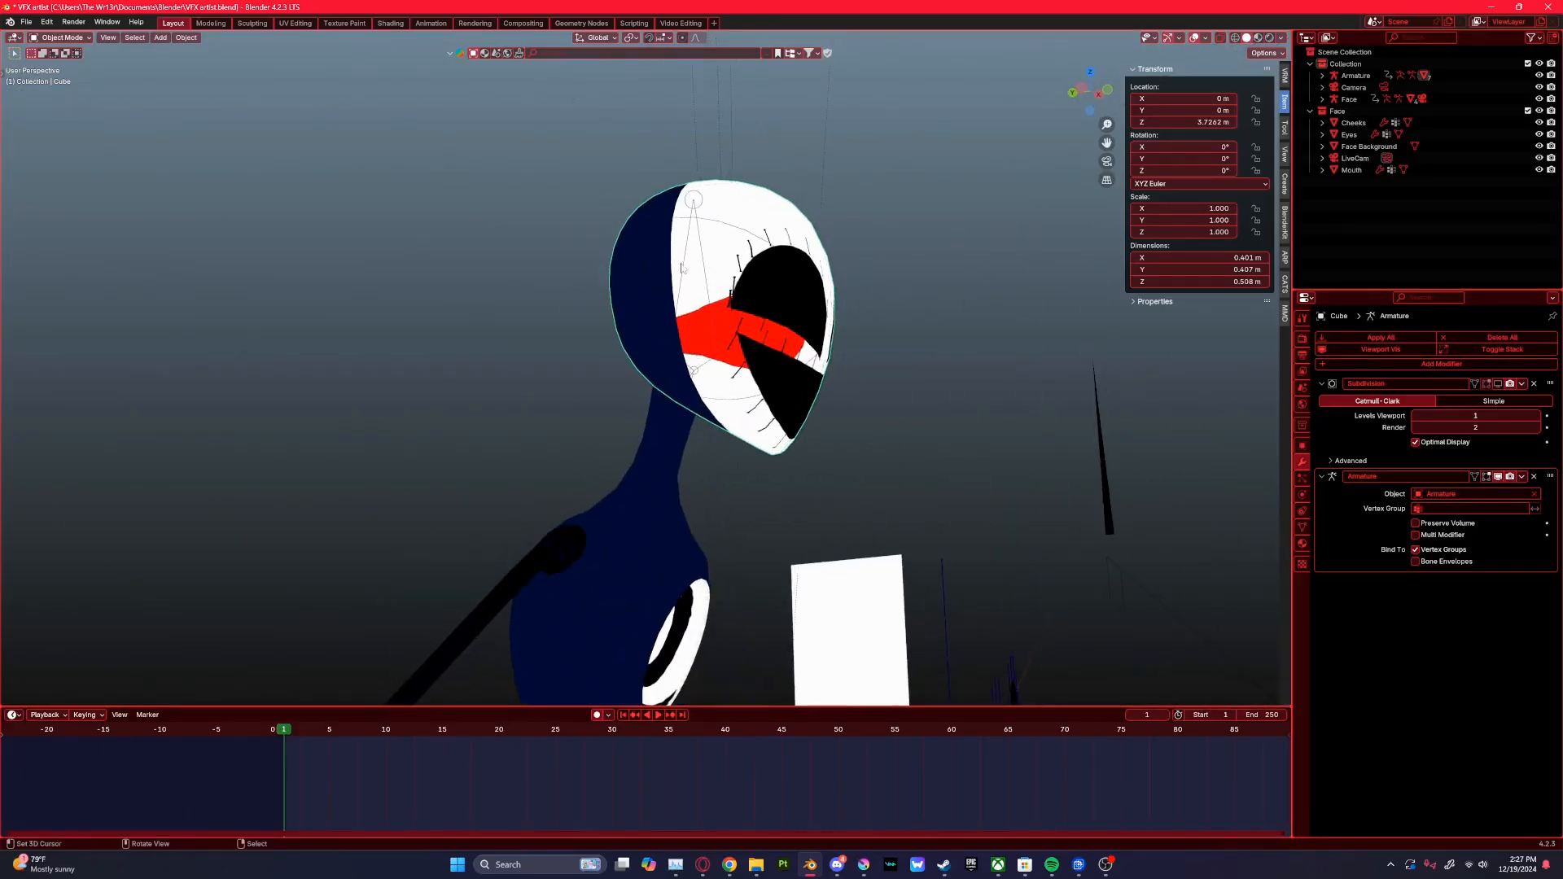
Step: Edit the head Cube mesh and show its UV layout in the UV Editing workspace
key(Tab)
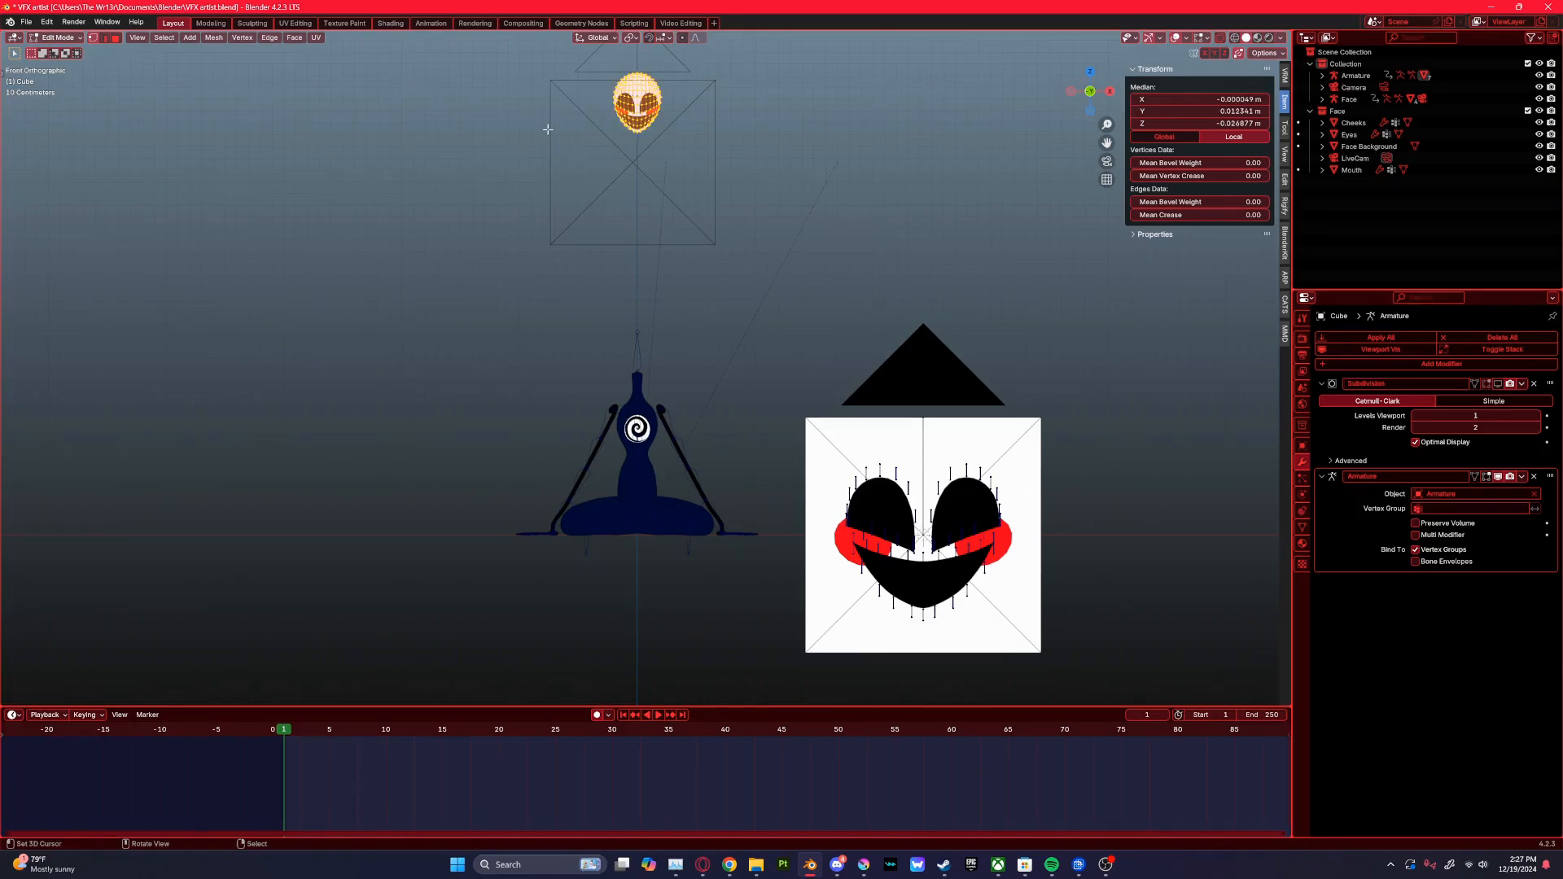
click(295, 23)
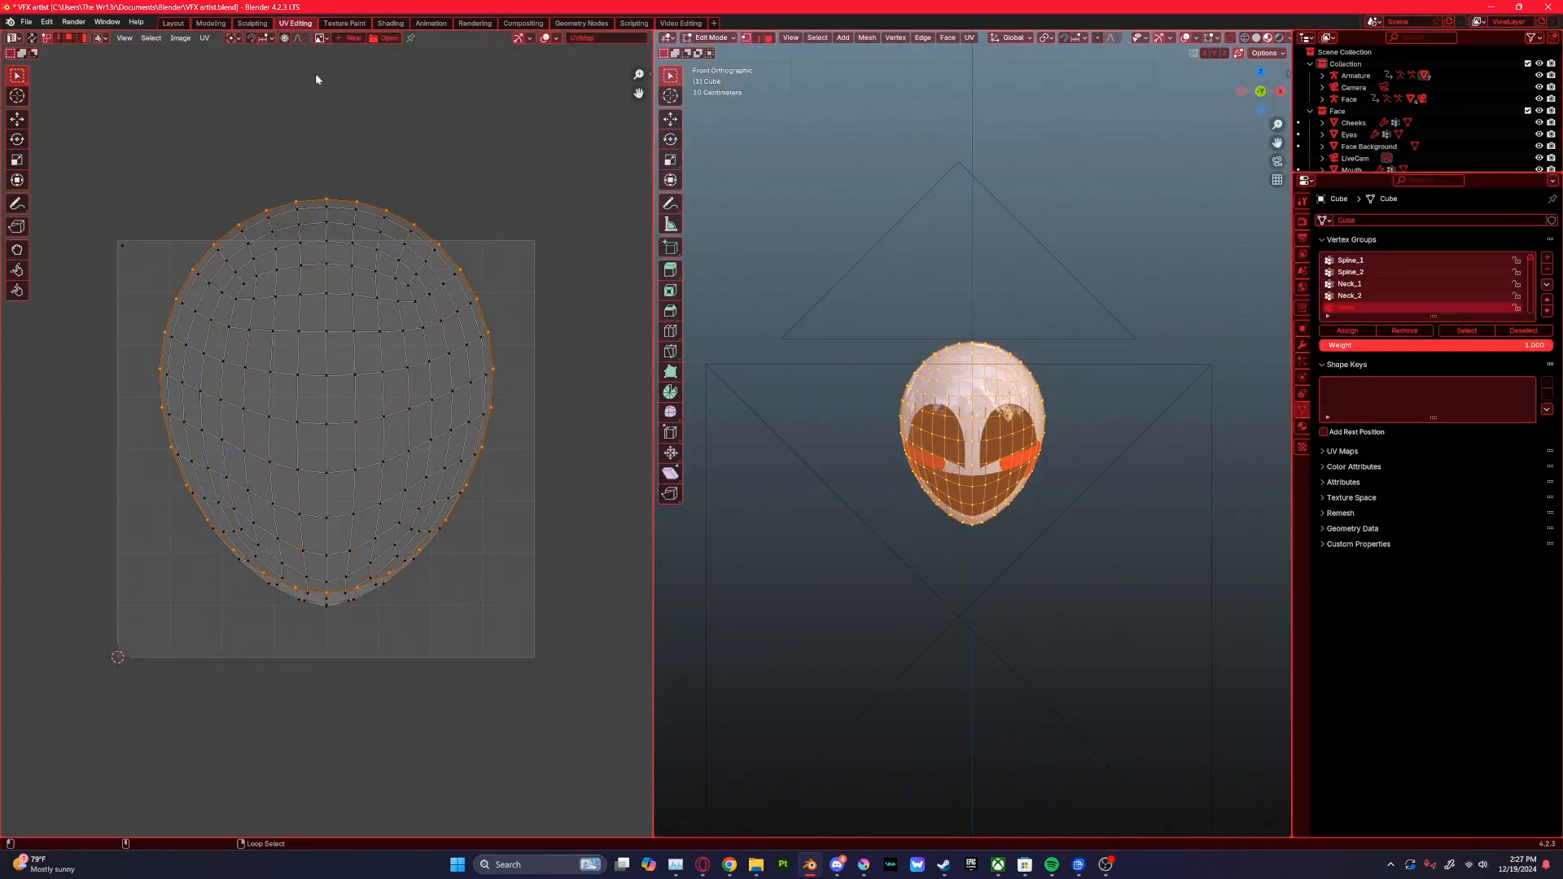
Step: Scale the head's UV island slightly larger, then switch to the Shading workspace
click(302, 37)
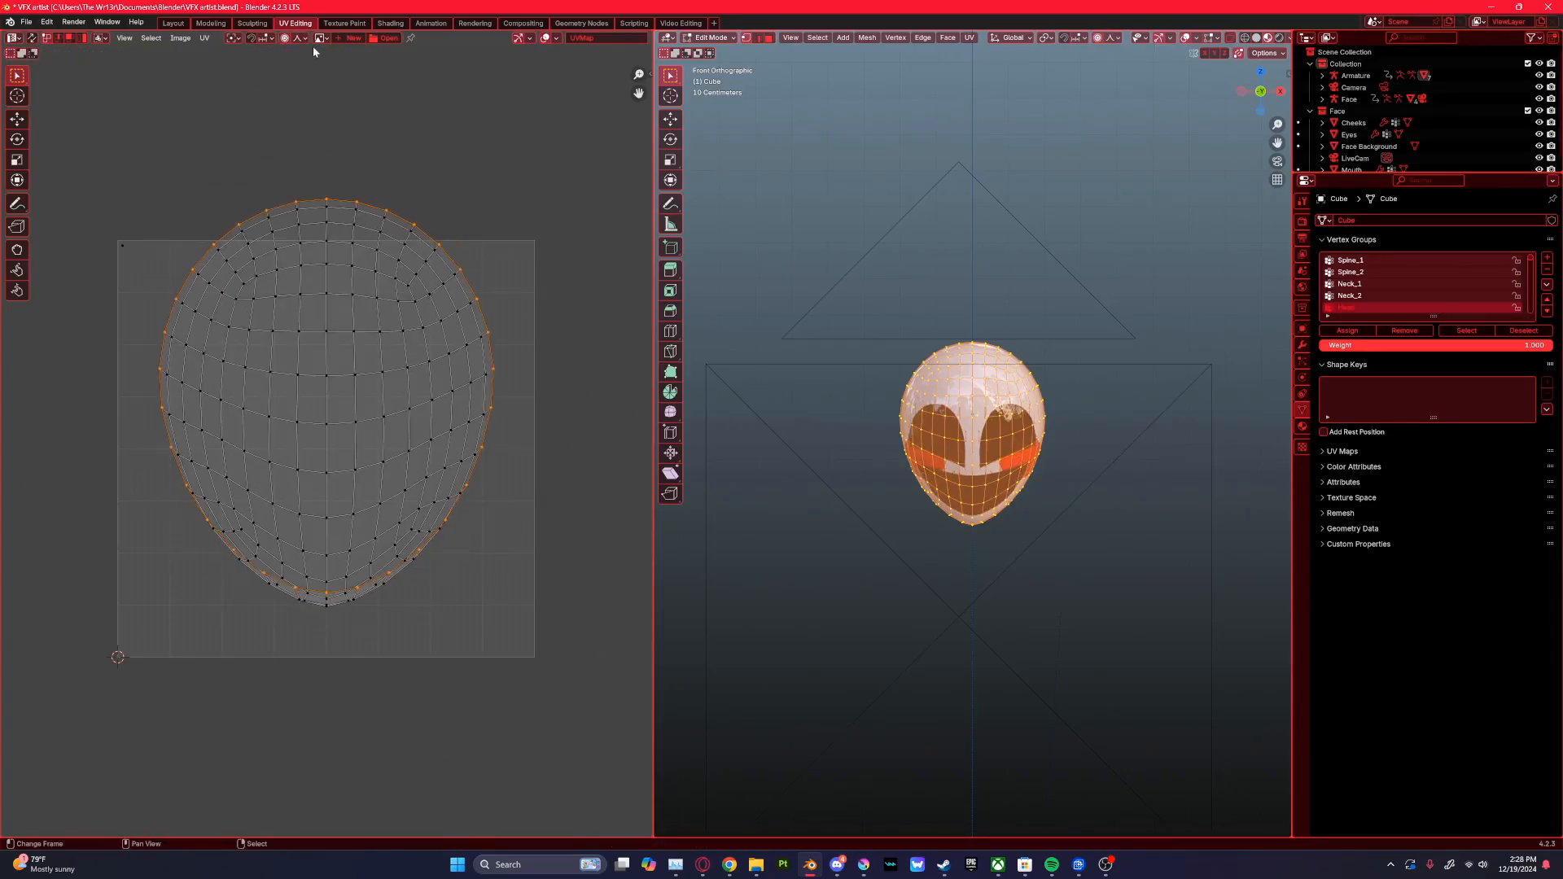
key(s)
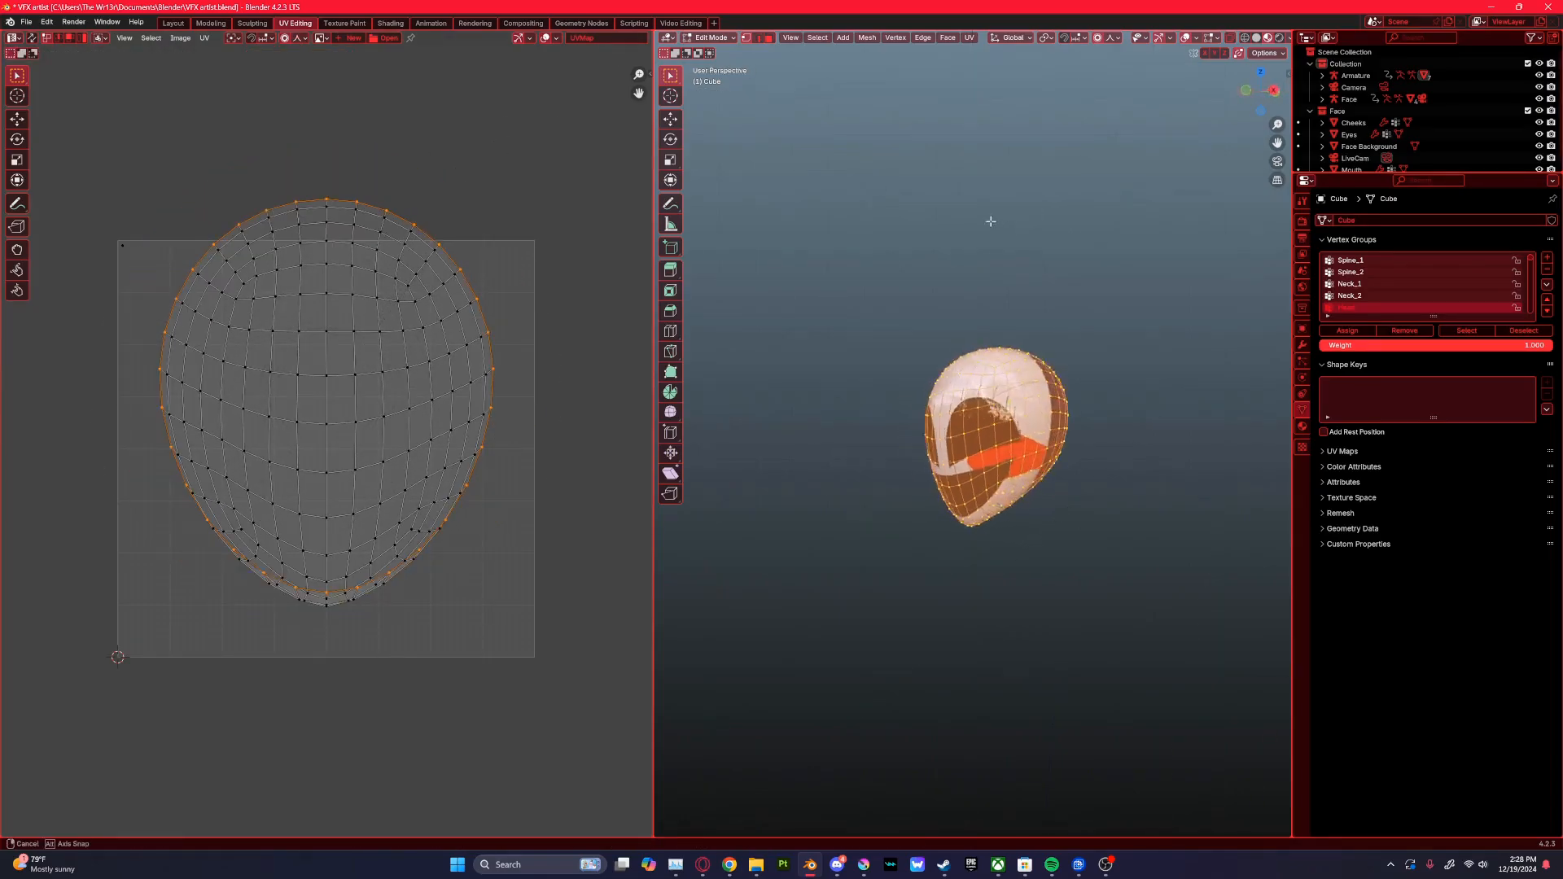
key(s)
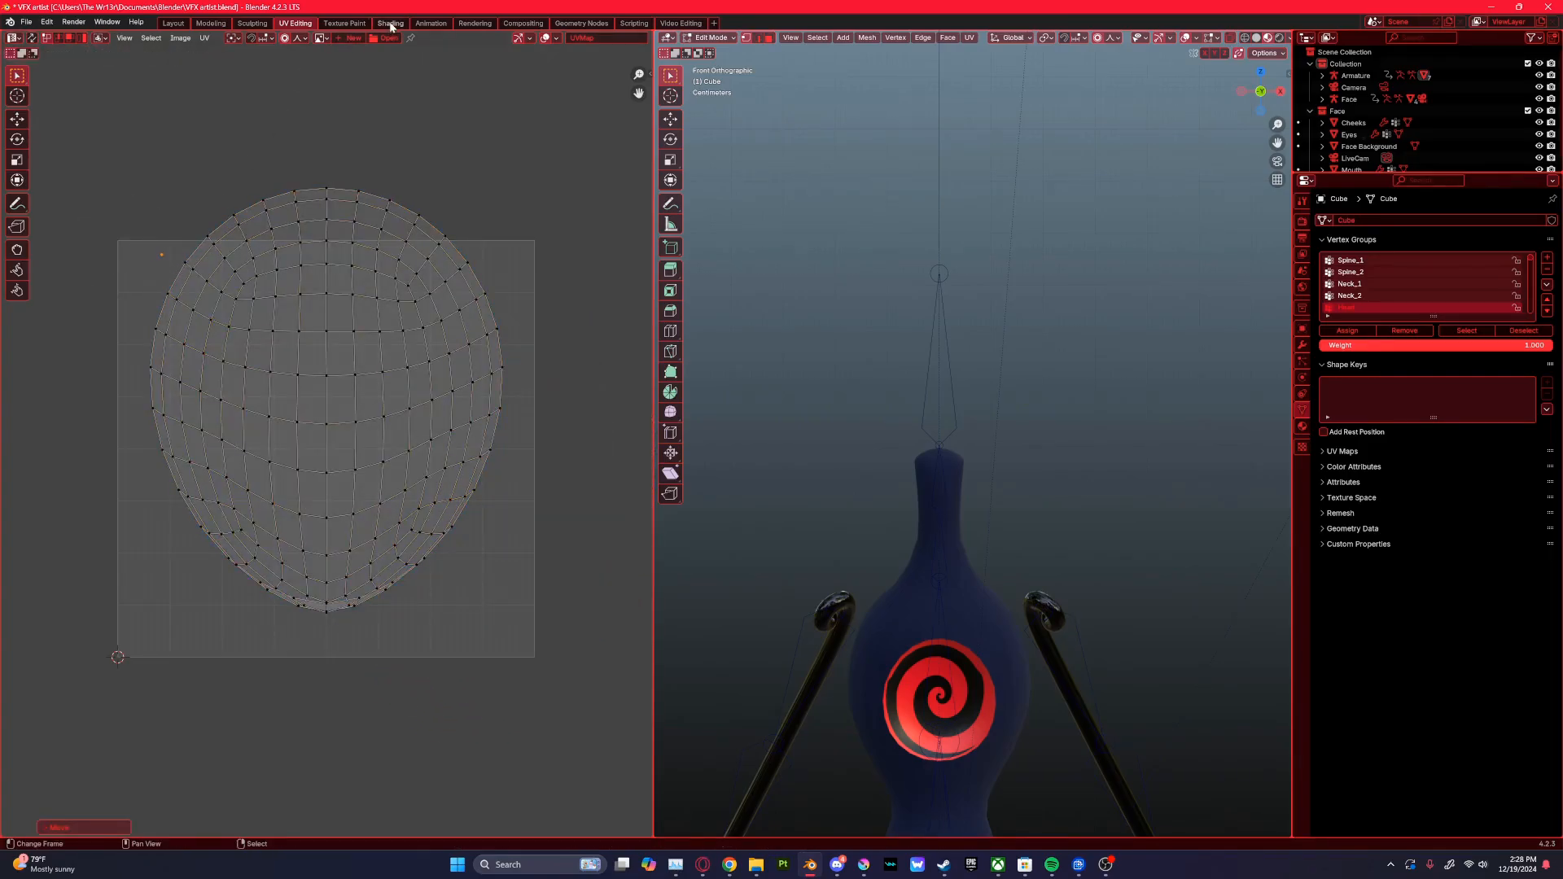
click(389, 22)
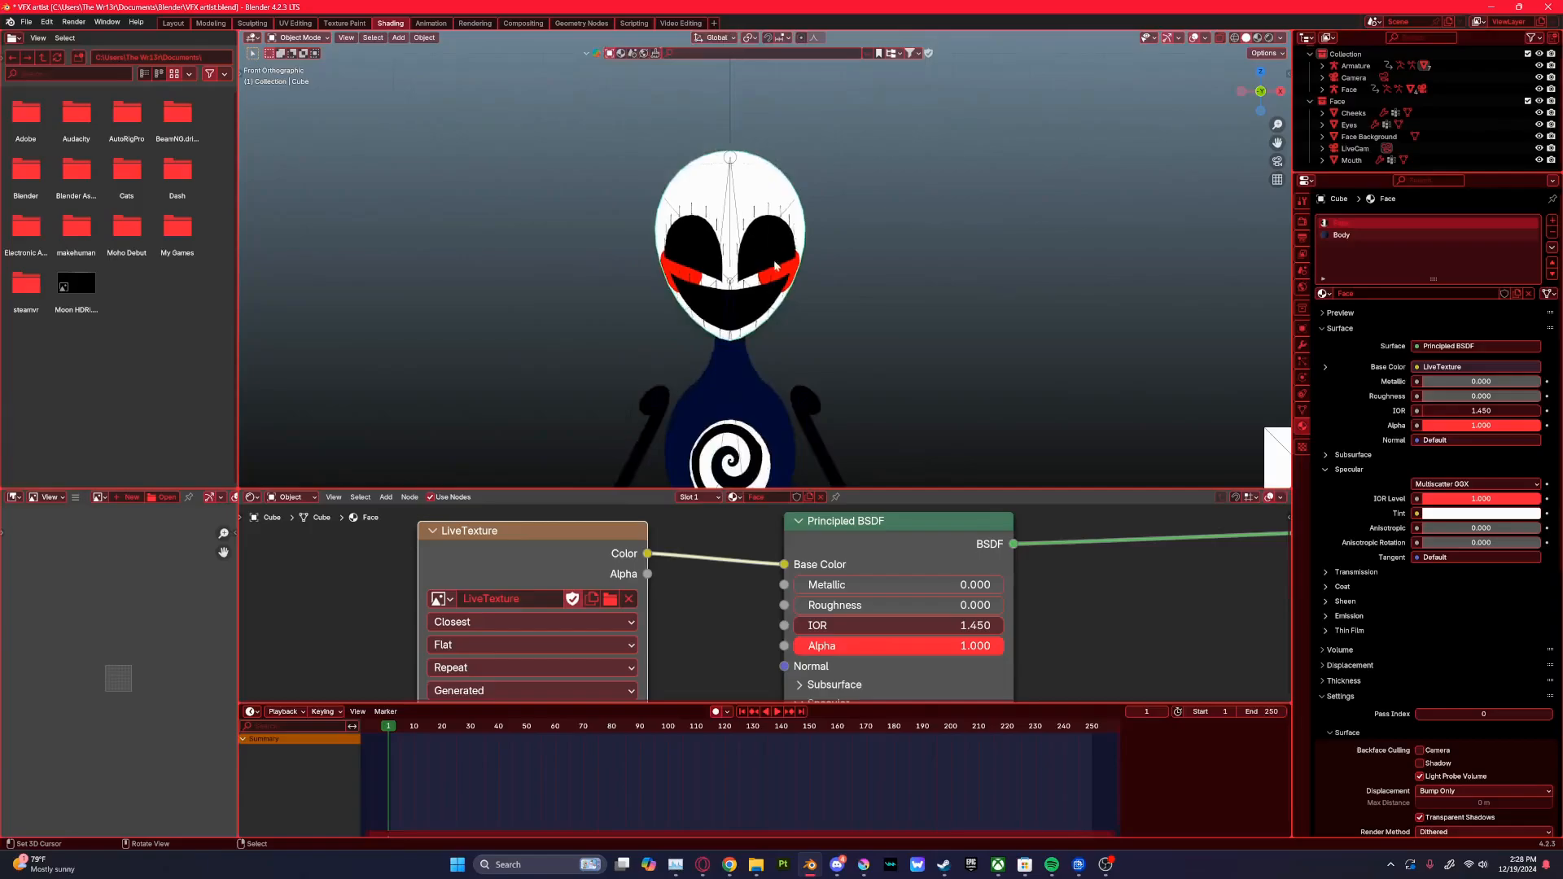
click(1369, 137)
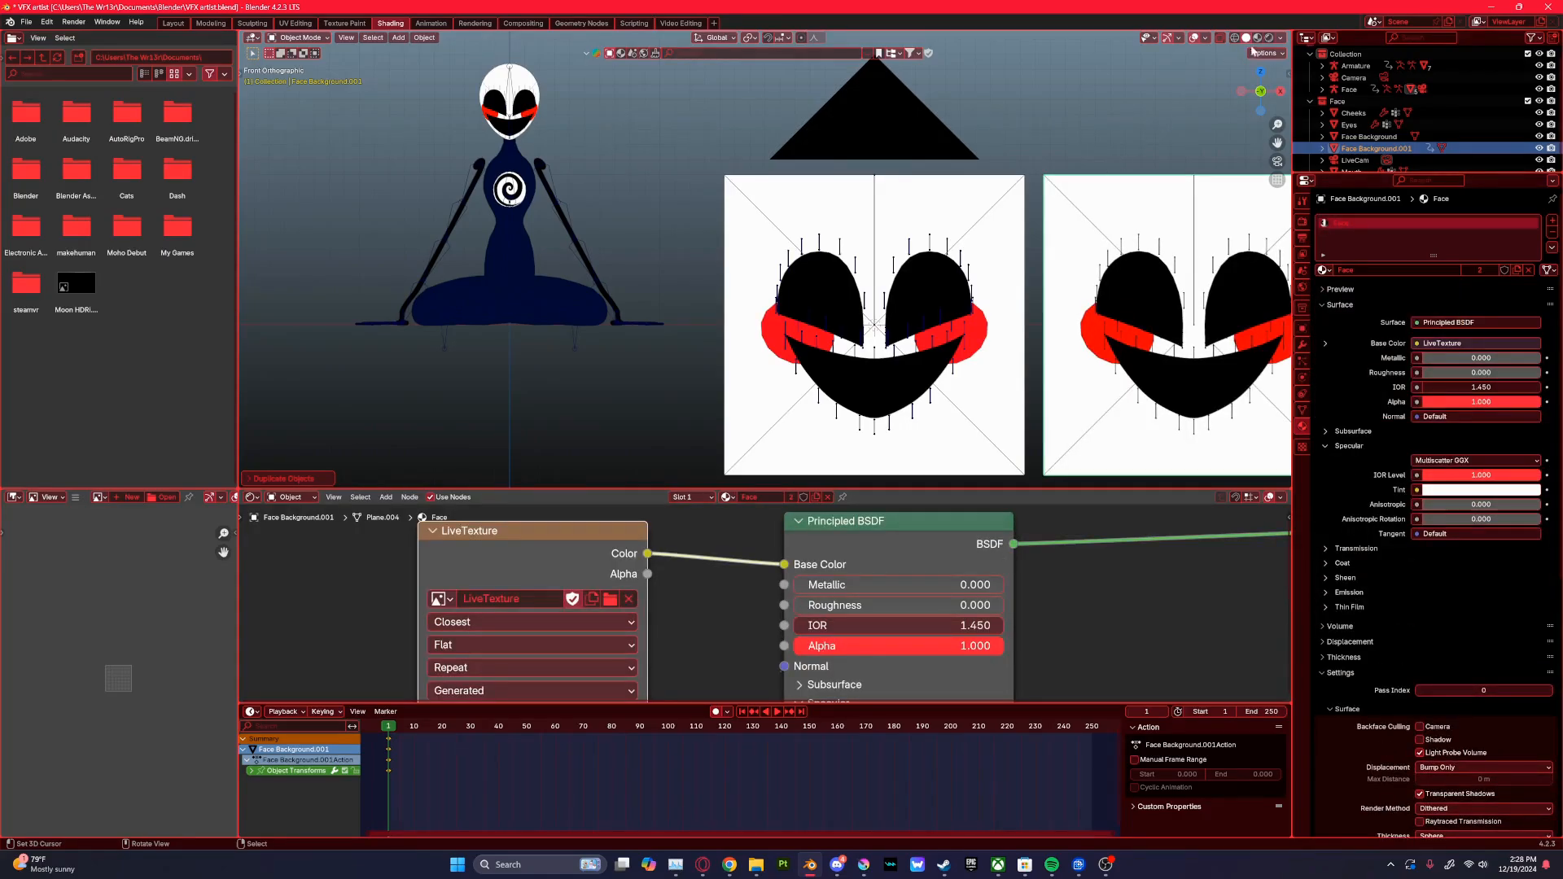
click(1369, 137)
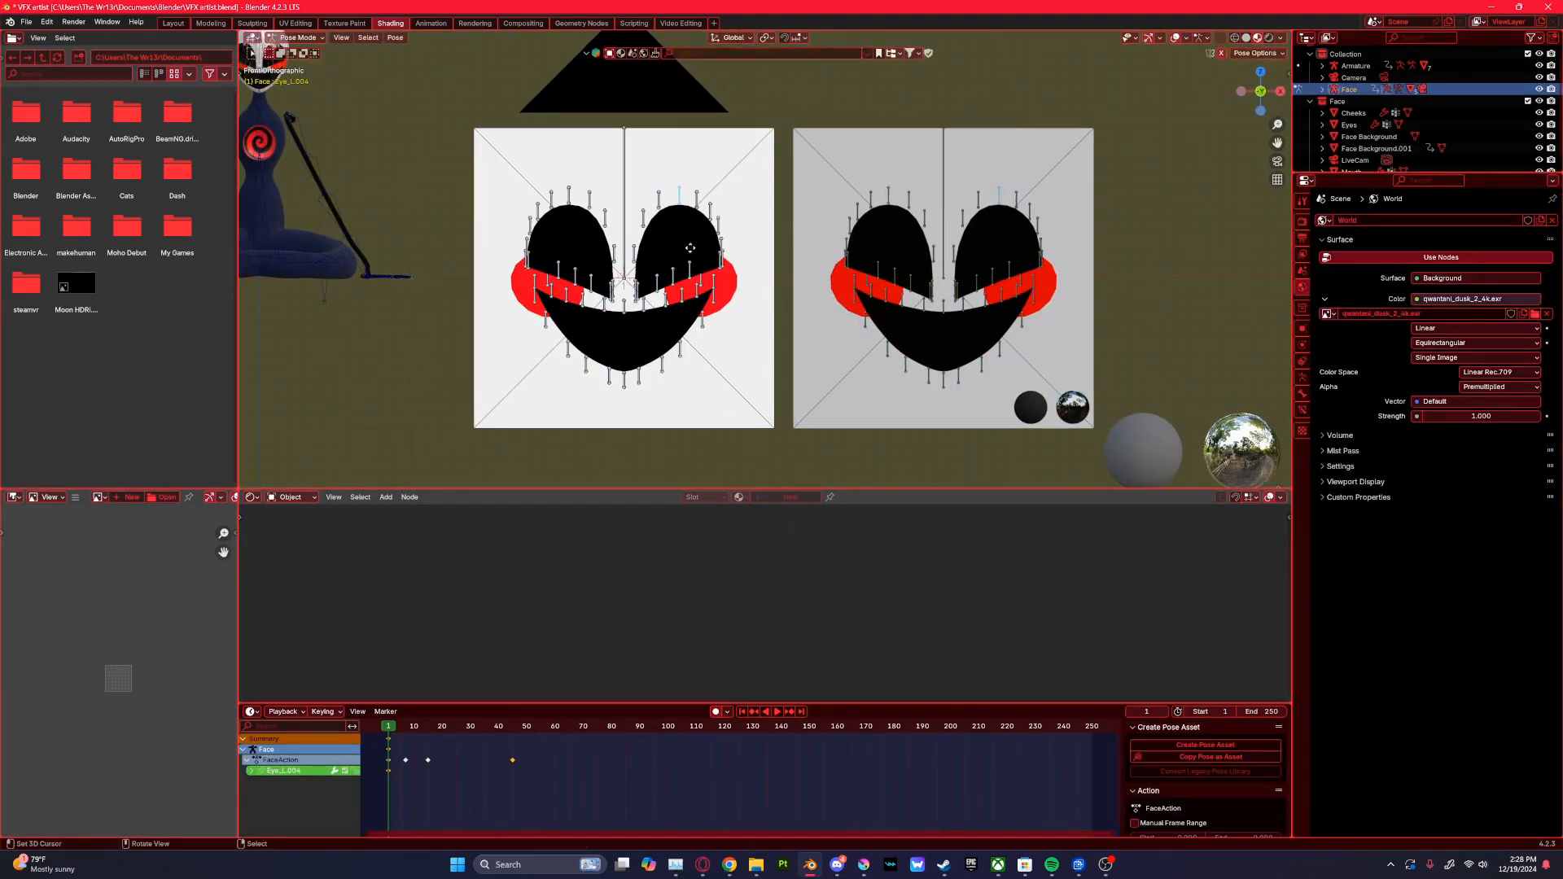
click(1378, 148)
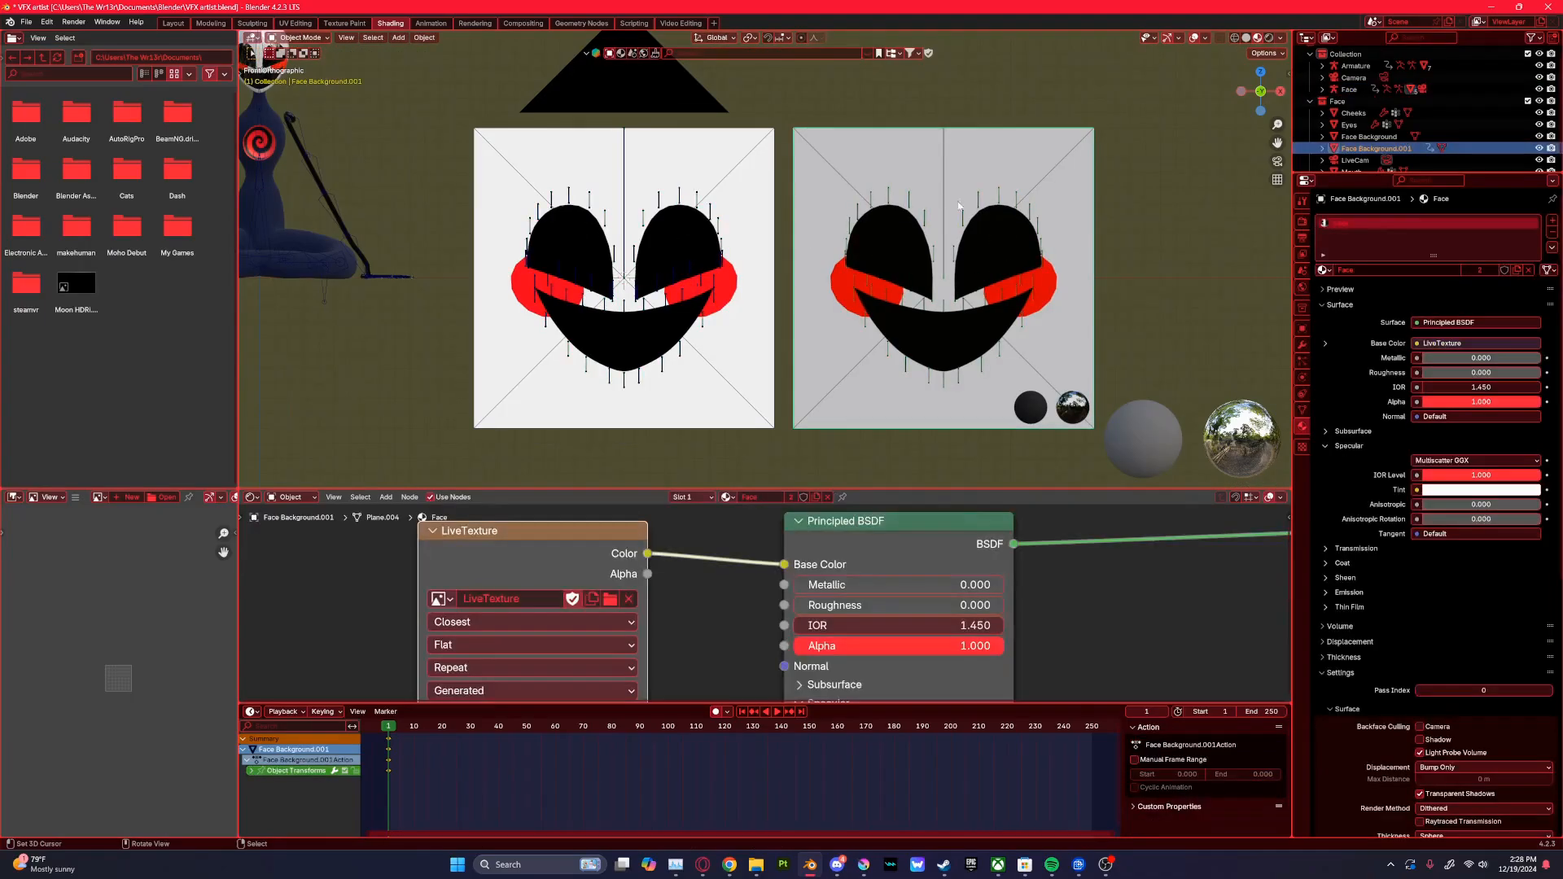
key(x)
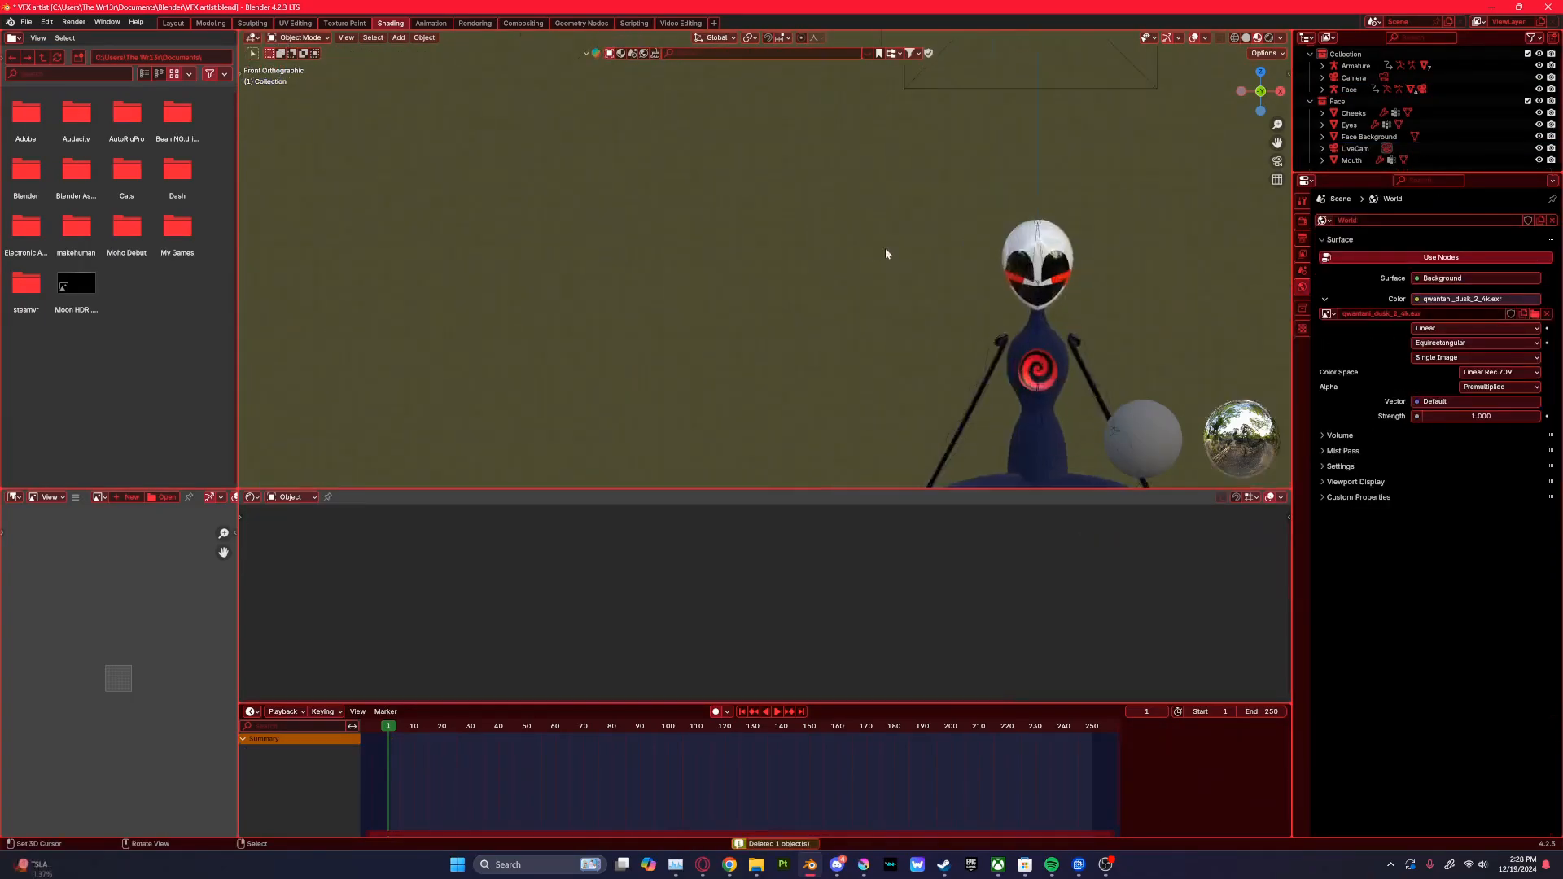